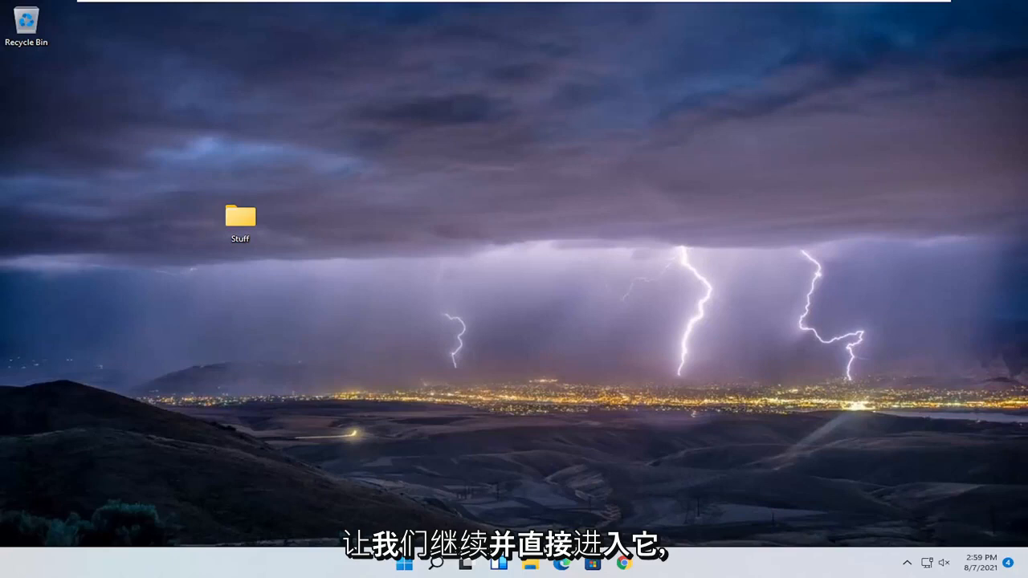
Select the Stuff folder and bring up its context menu to compress it
left_click(240, 219)
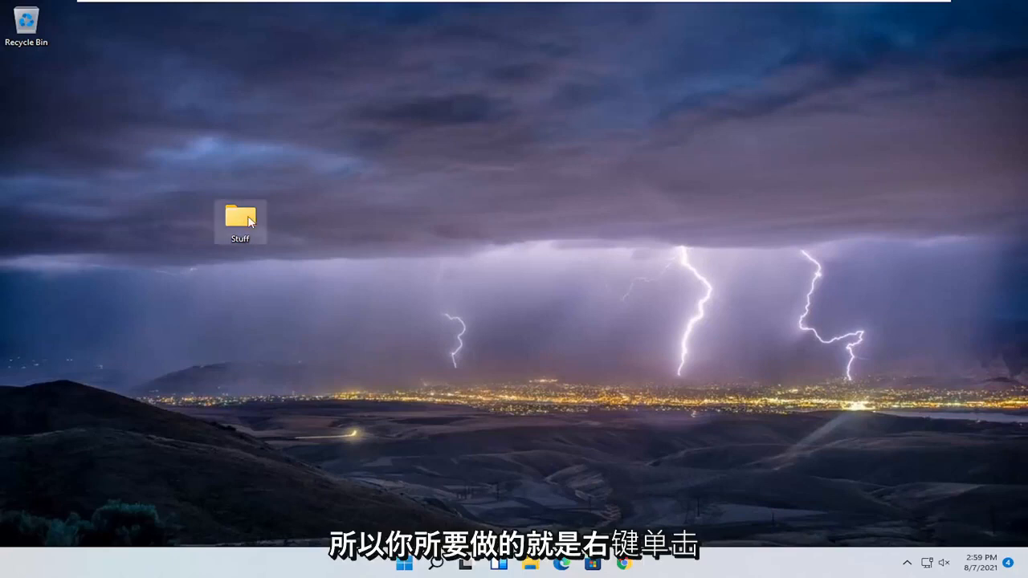
mouse_move(132, 282)
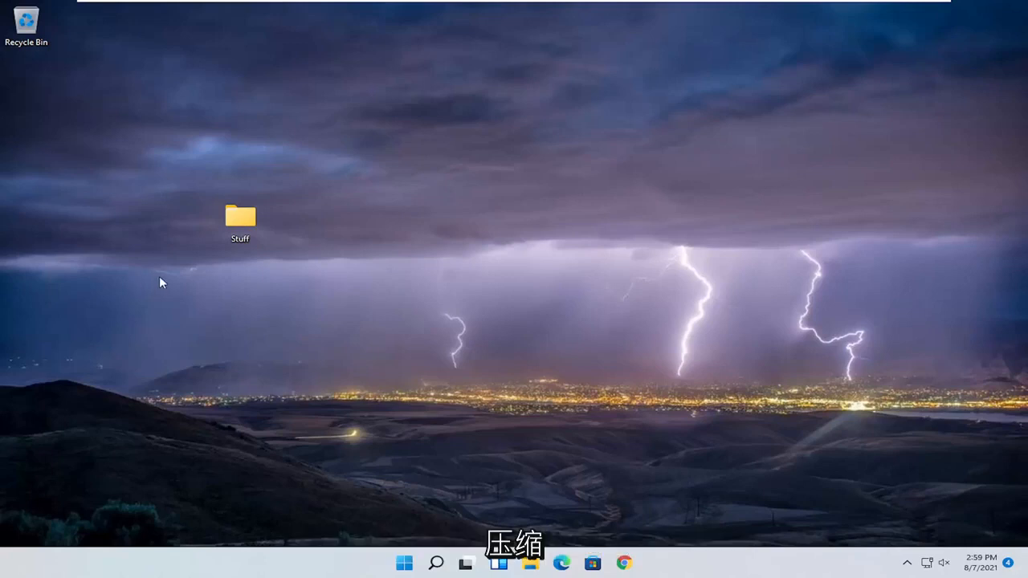
right_click(240, 217)
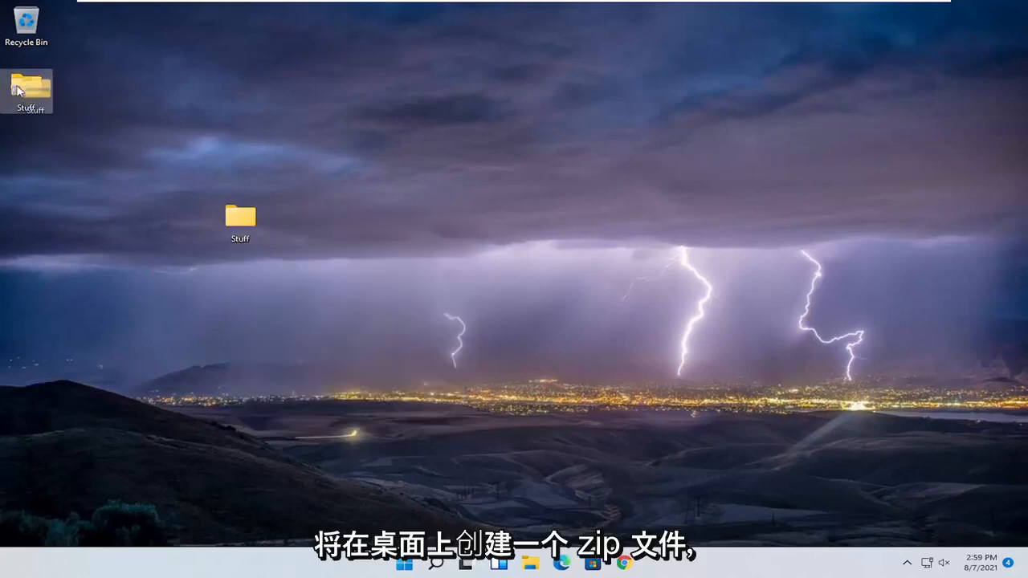
mouse_move(26, 87)
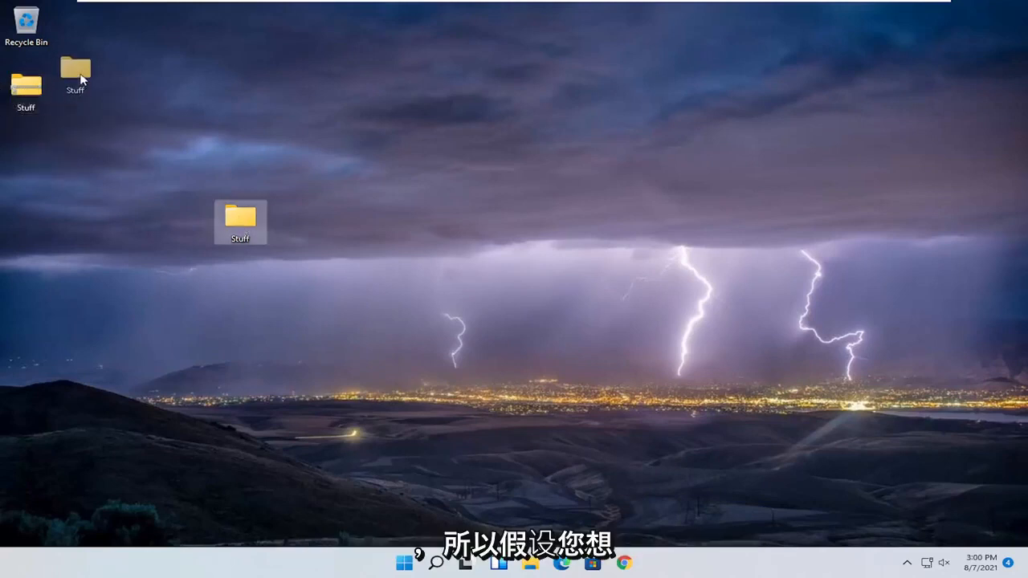
Open the Stuff zip and copy its Stuff folder to the desktop, replacing same-named files
left_click_drag(240, 222, 347, 222)
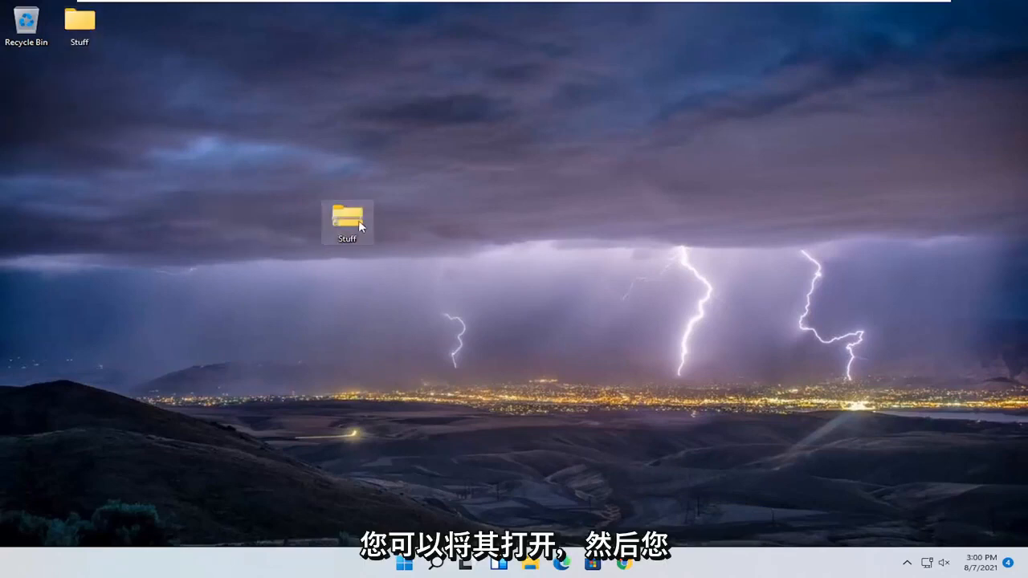
double_click(347, 217)
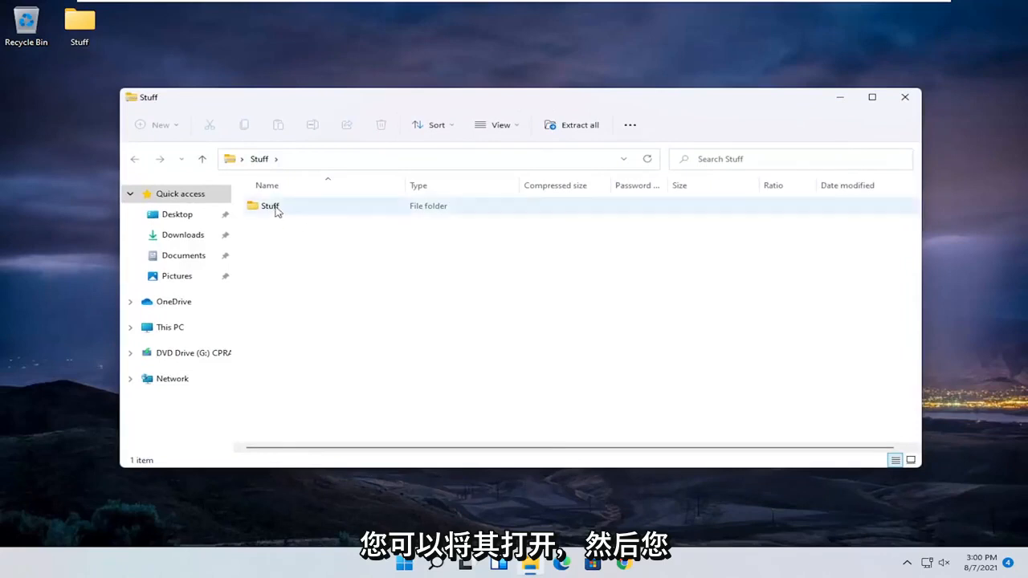
left_click(270, 206)
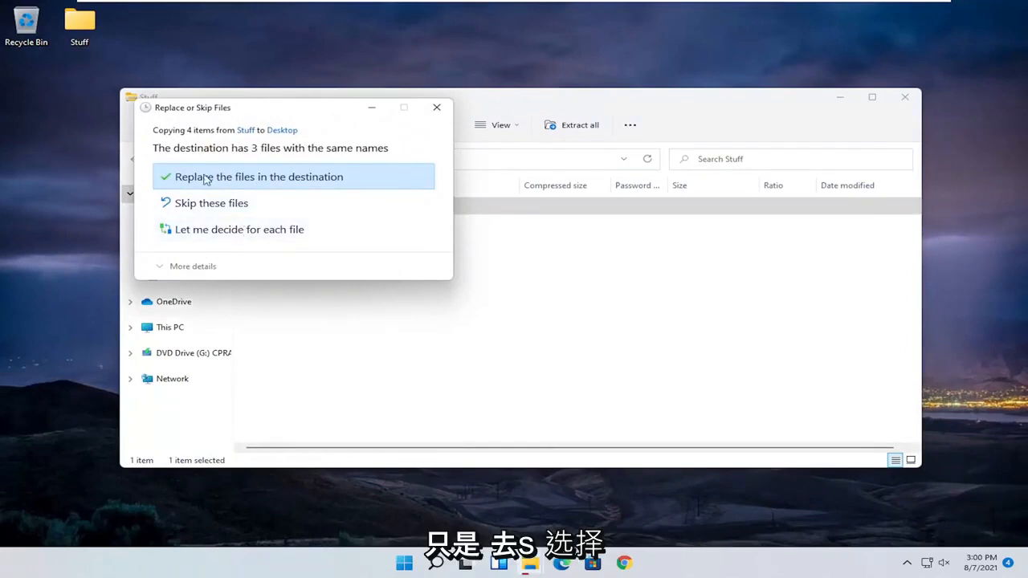
left_click(258, 177)
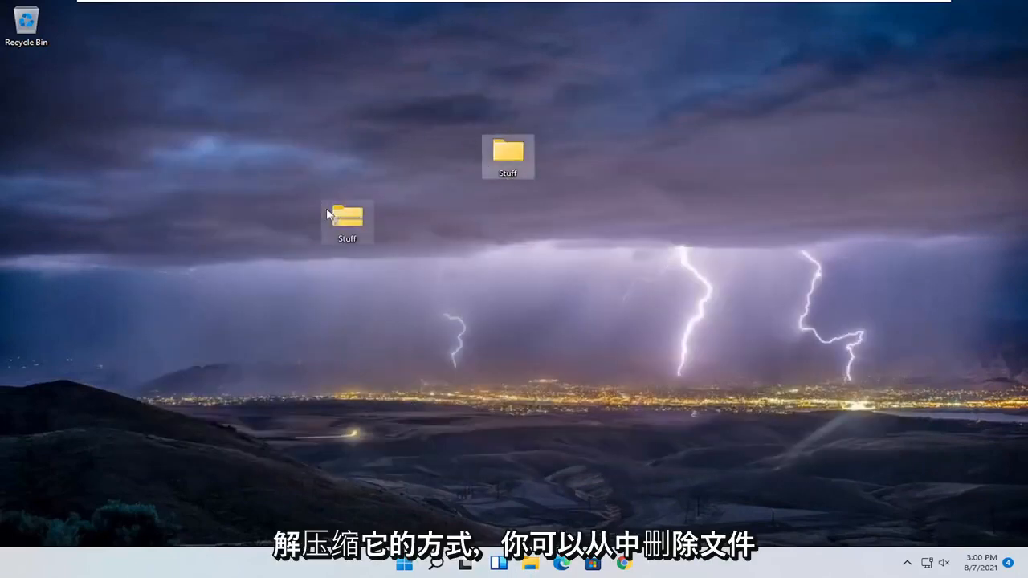
Move the extracted Stuff folder to an open spot beside the Stuff zip
left_click_drag(508, 154, 615, 218)
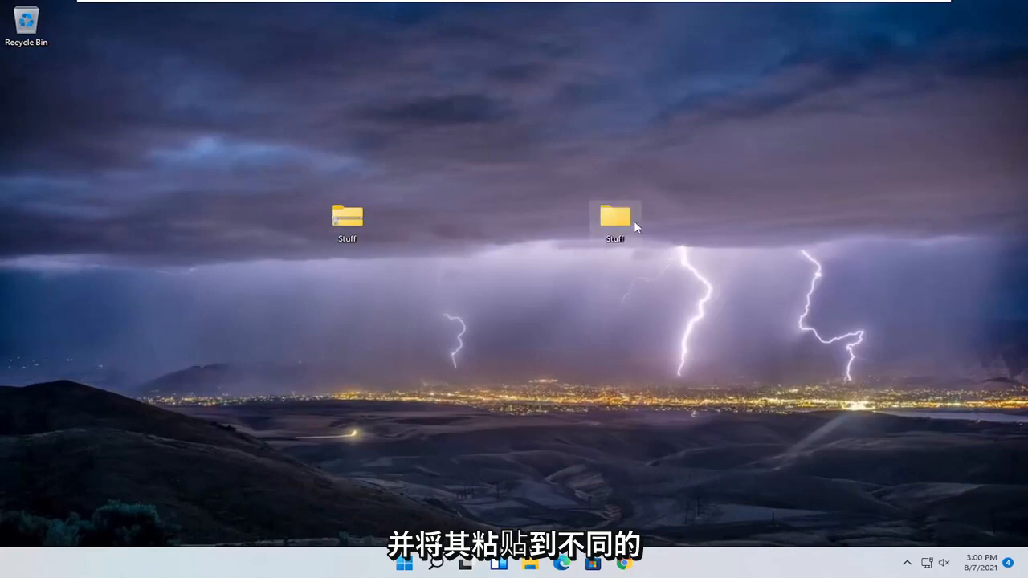